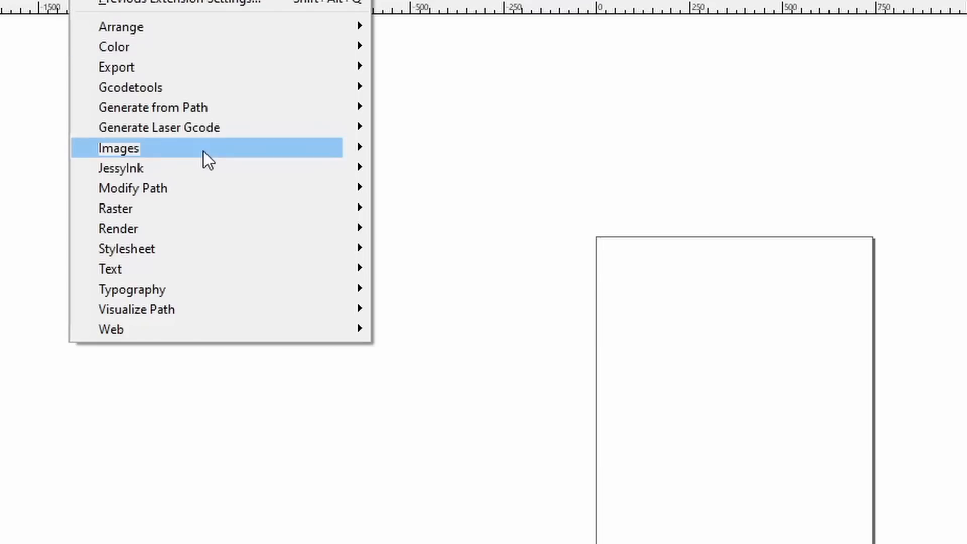
Open the J Tech Photonics Laser Tool extension showing the LampCurves.gcode output settings
click(121, 148)
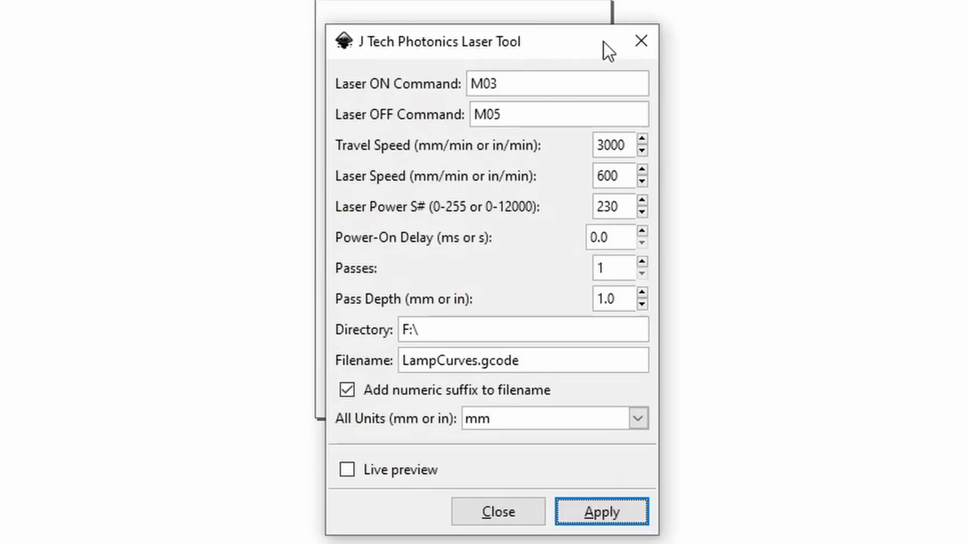